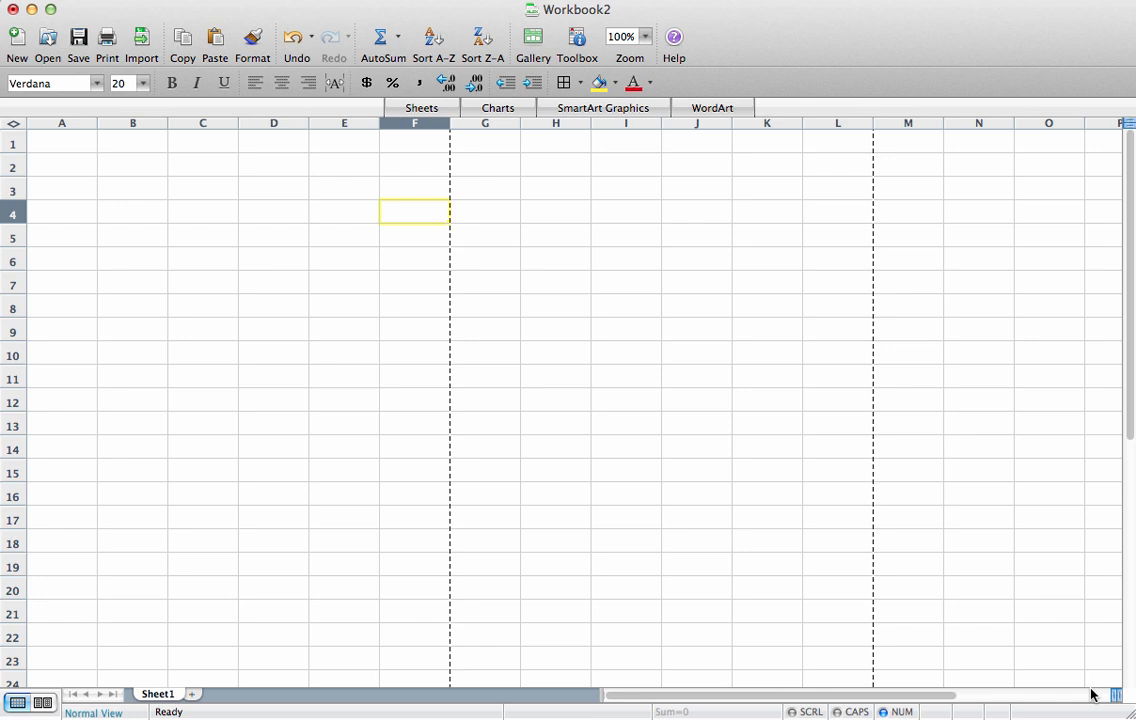
mouse_move(48, 148)
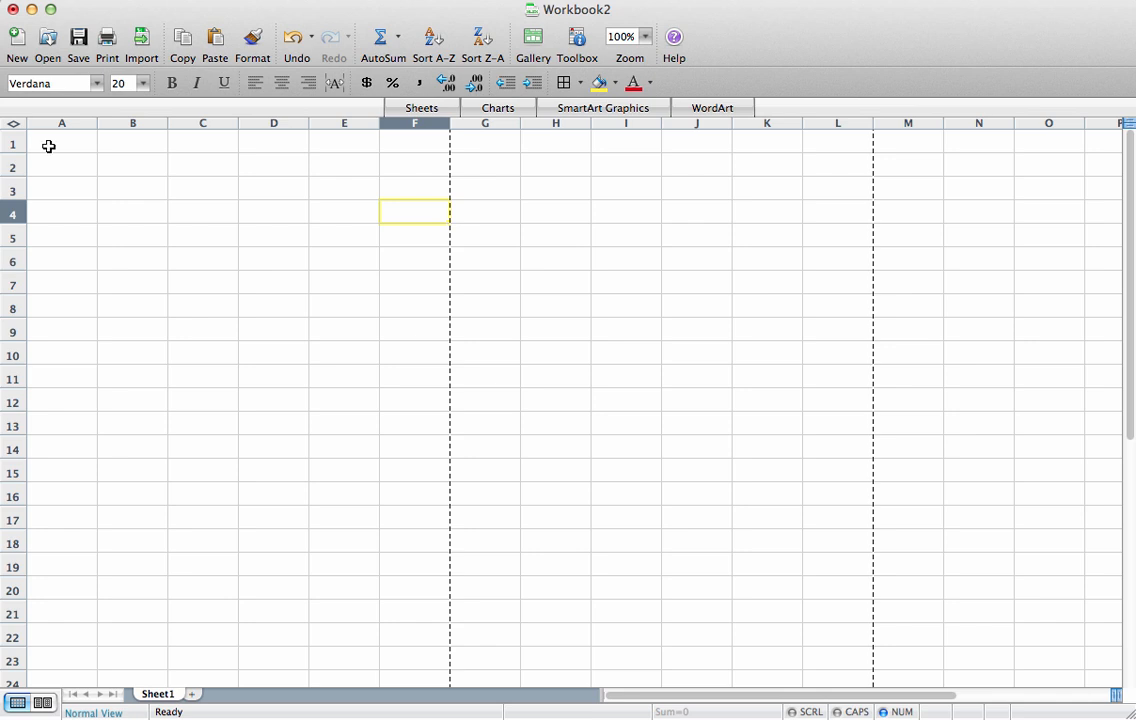
Enter the labelled parameters n = 15 and p = 0.8 across cells A1:D1
left_click(48, 146)
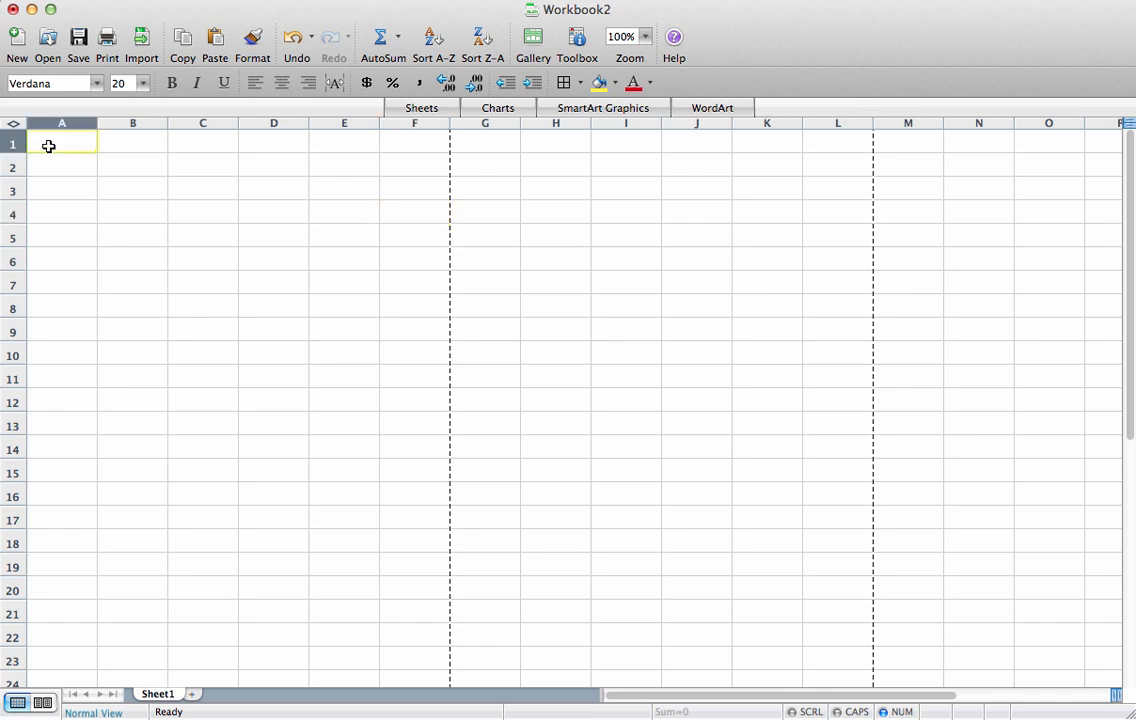
type("n")
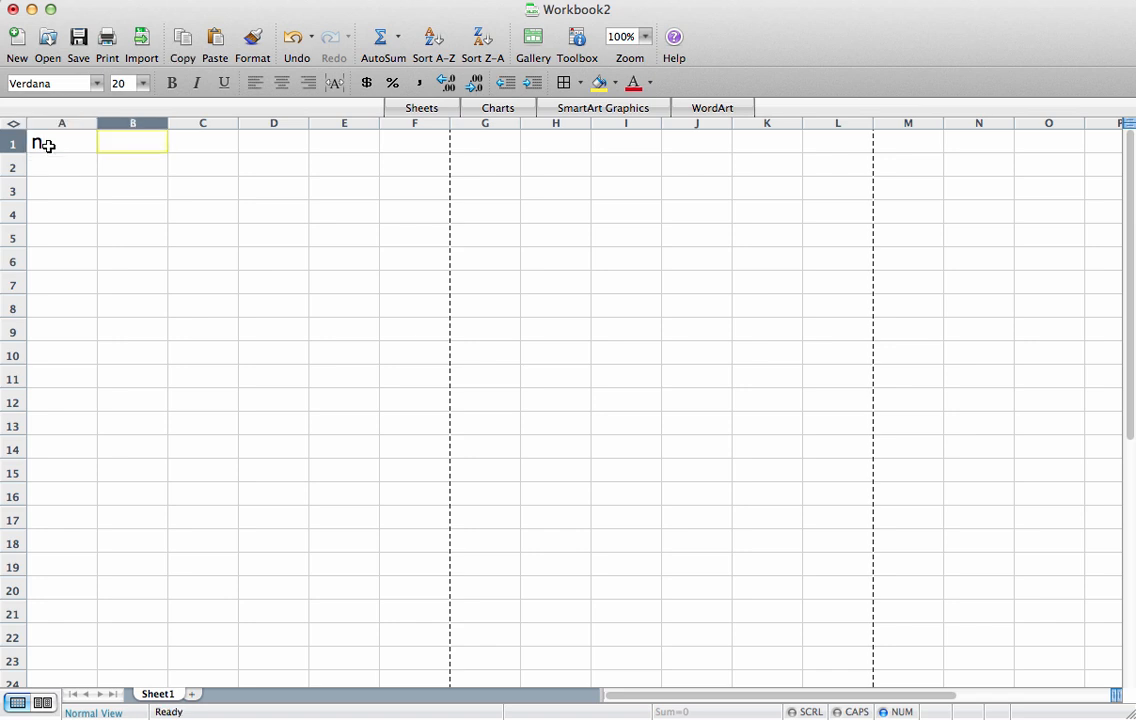
type("15")
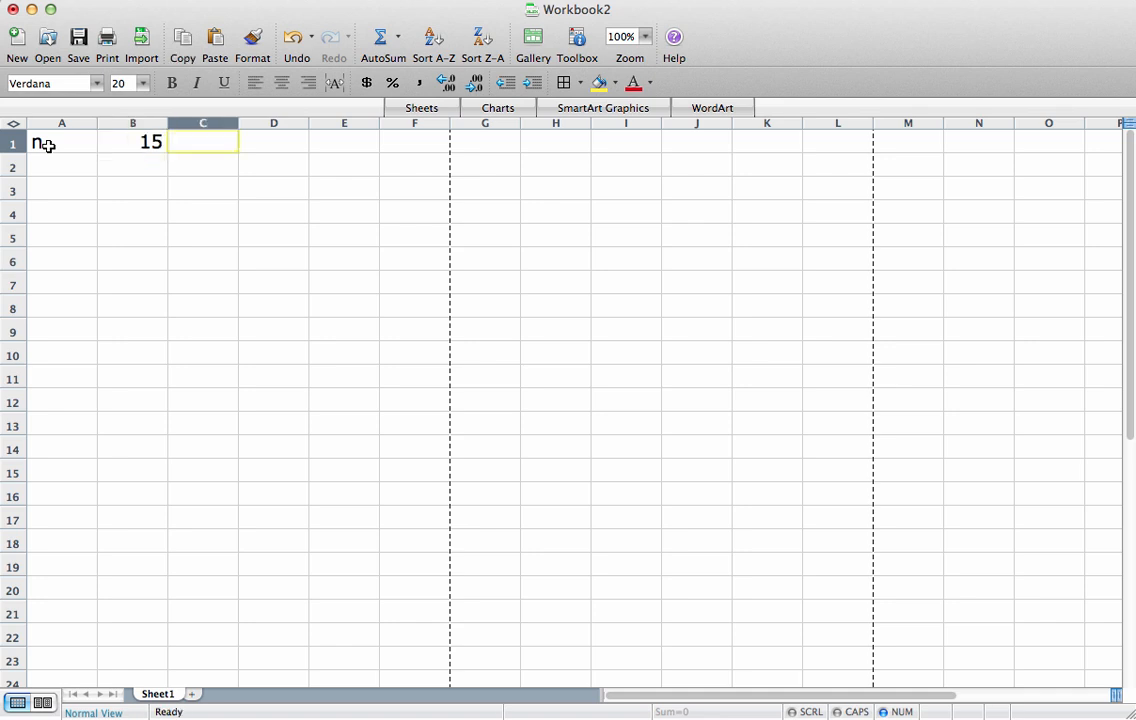
type("p")
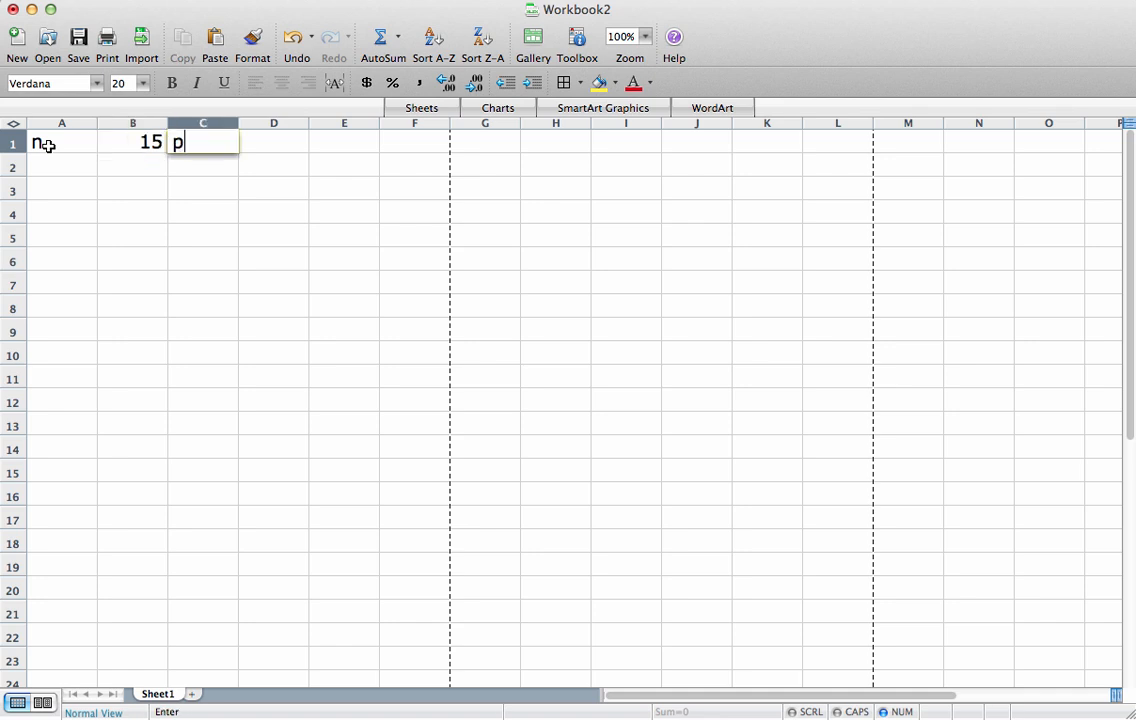
key("Tab")
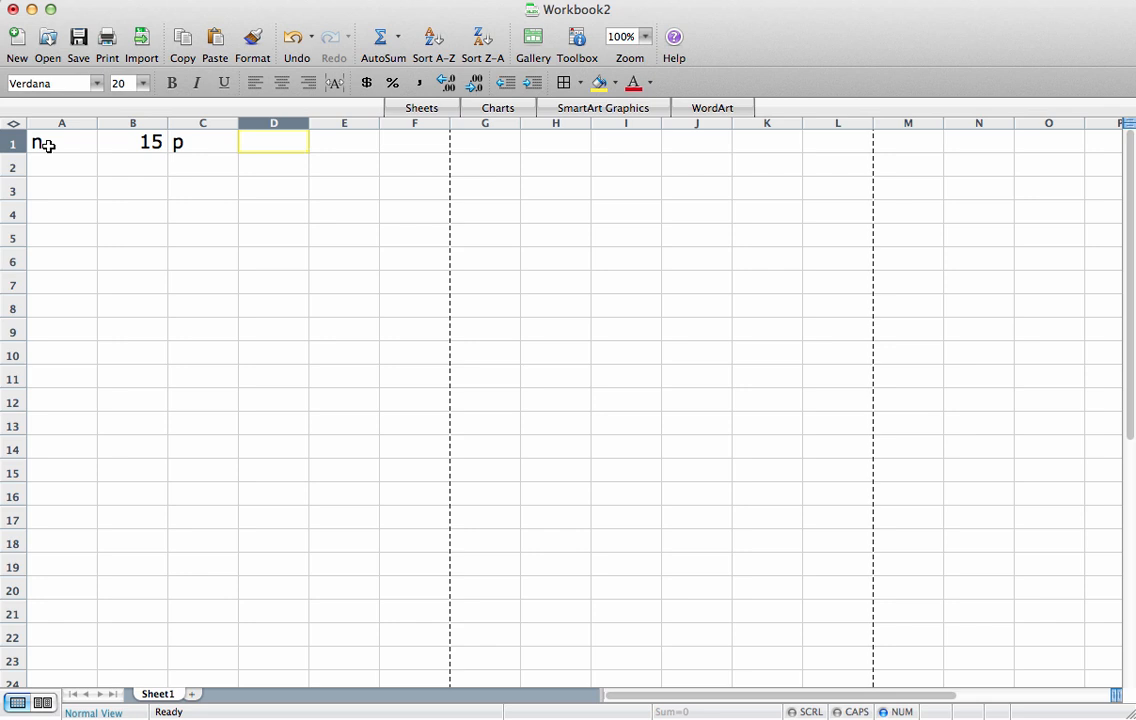
type("0.8")
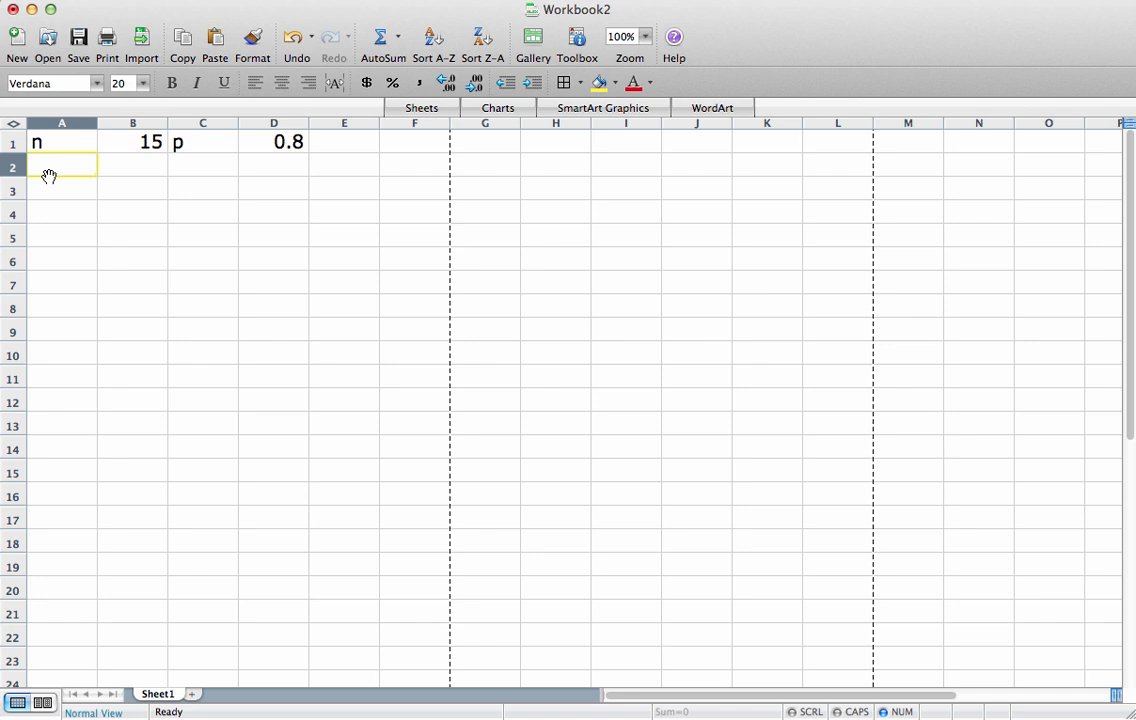
Label column A 'x' and fill the series 0 through 15 down to row 18
type("x")
left_click(62, 188)
type("0")
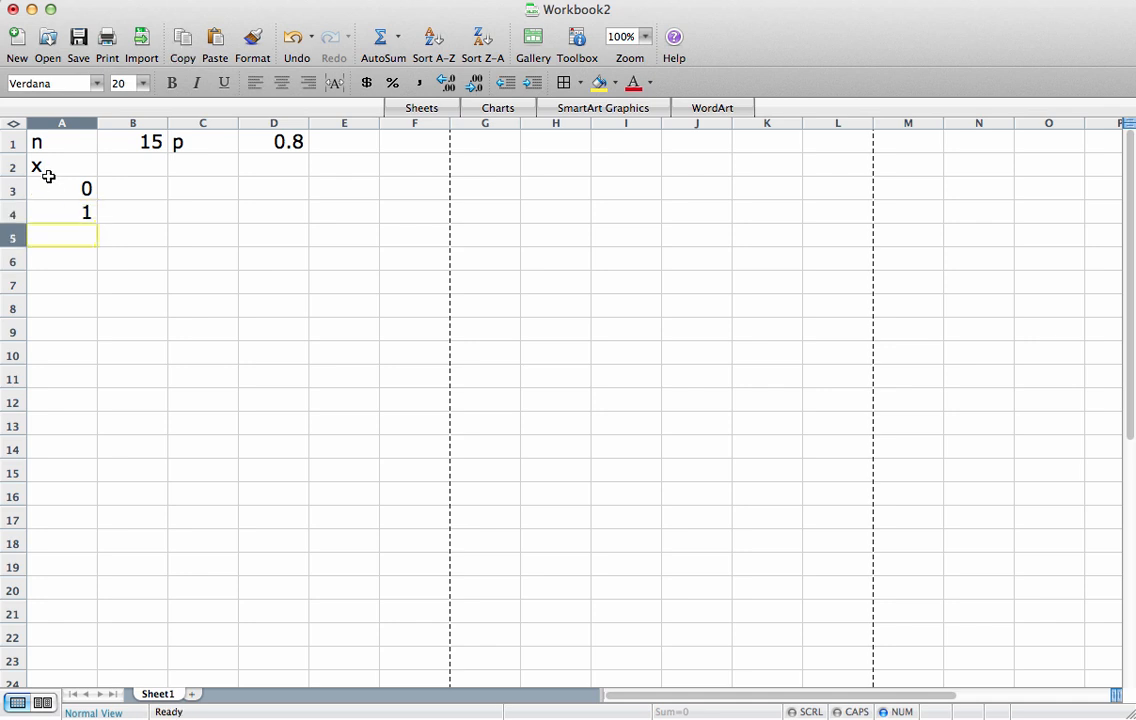
left_click_drag(62, 188, 62, 212)
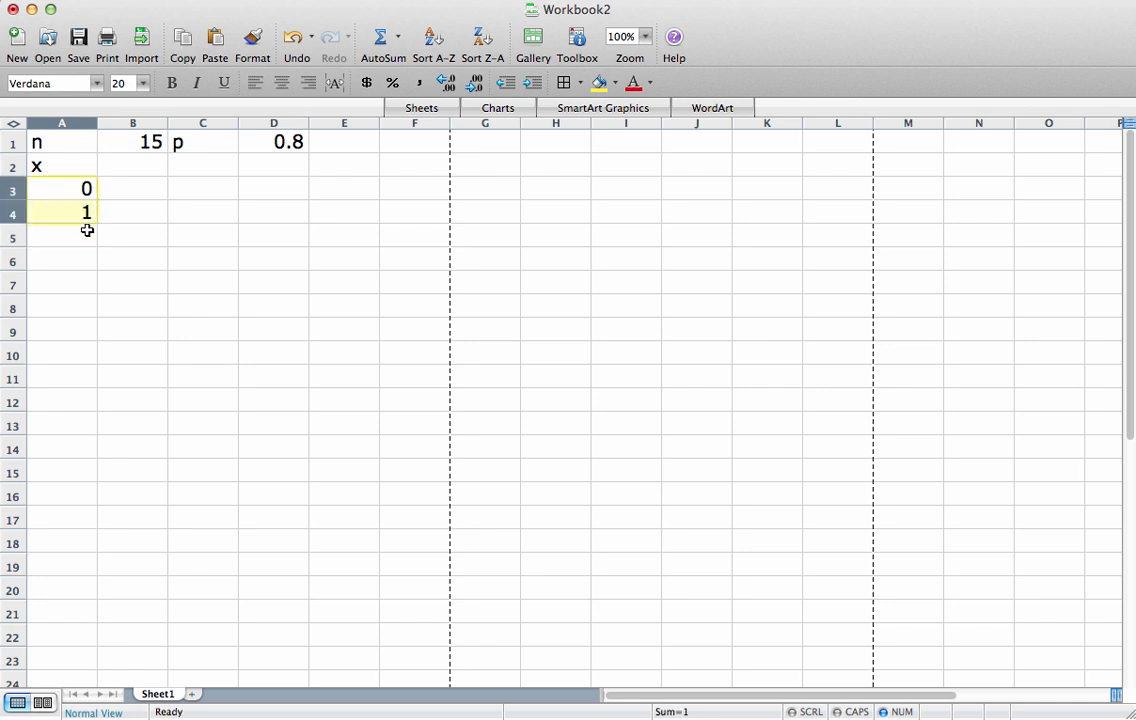
left_click_drag(86, 212, 82, 340)
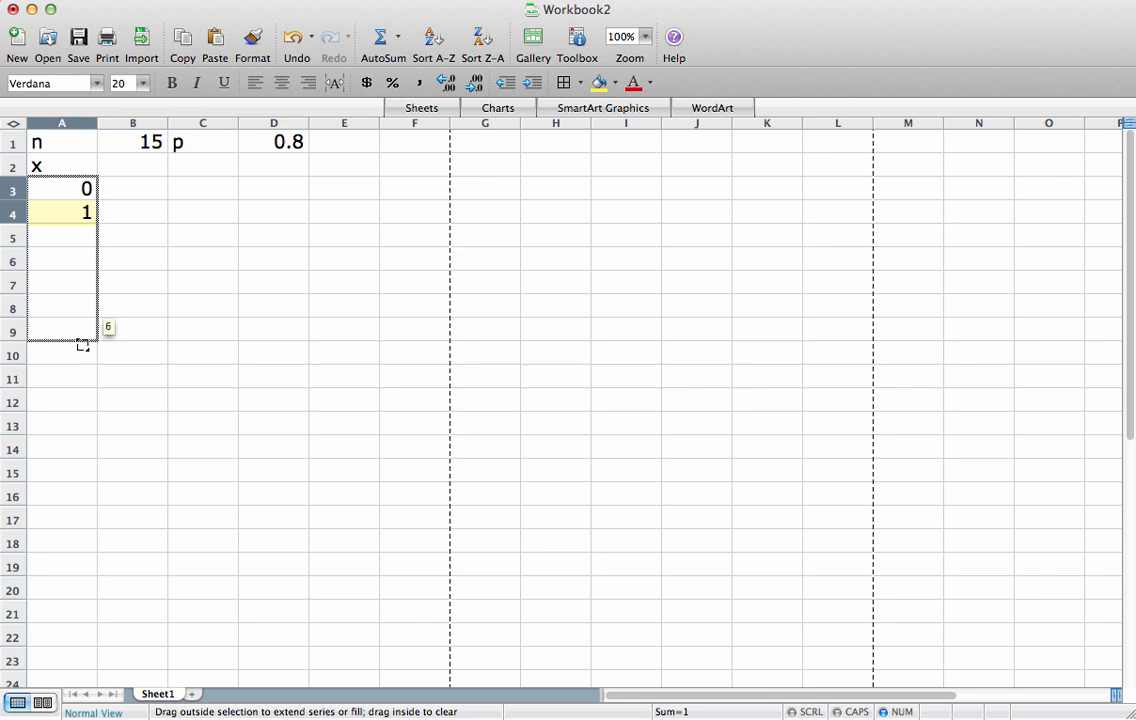
left_click_drag(82, 344, 82, 520)
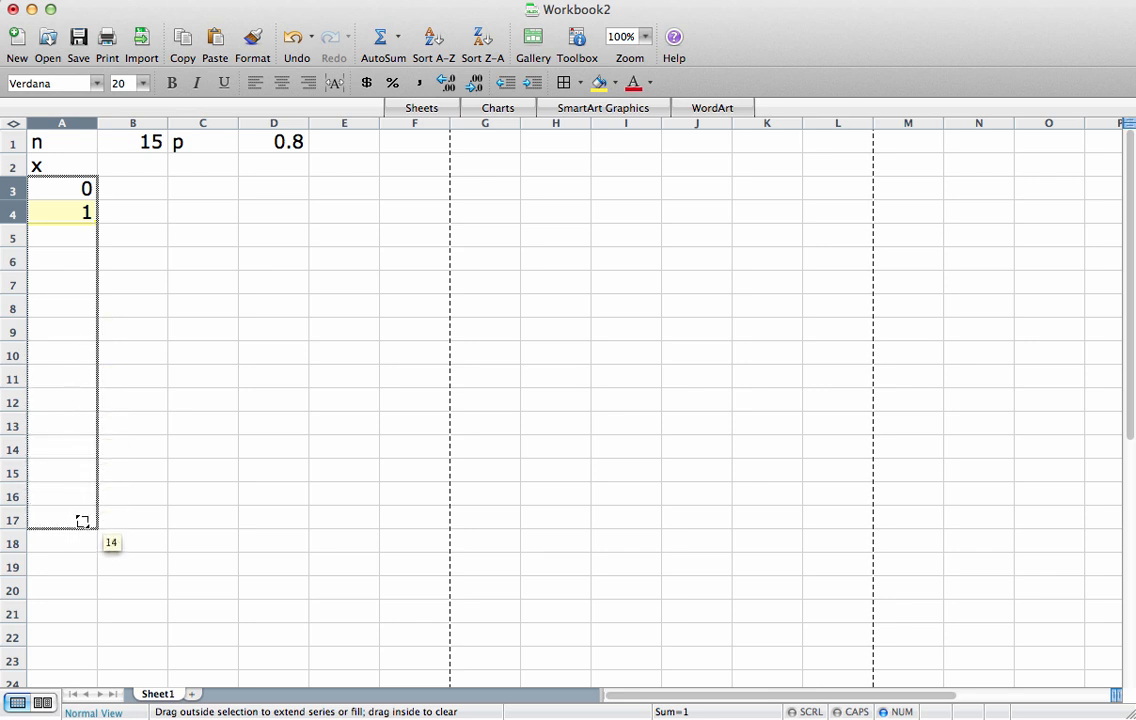
left_click_drag(84, 212, 96, 520)
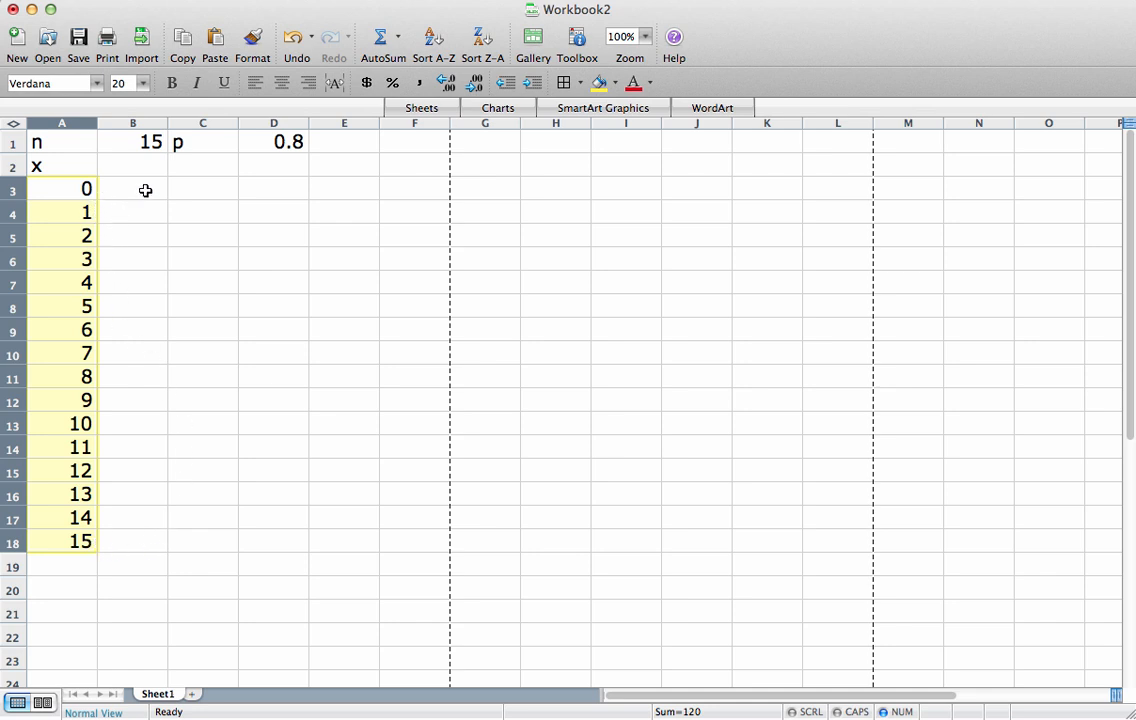
Start =BINOMDIST in B3 with A3 as successes and B1 as the number of trials
left_click(144, 188)
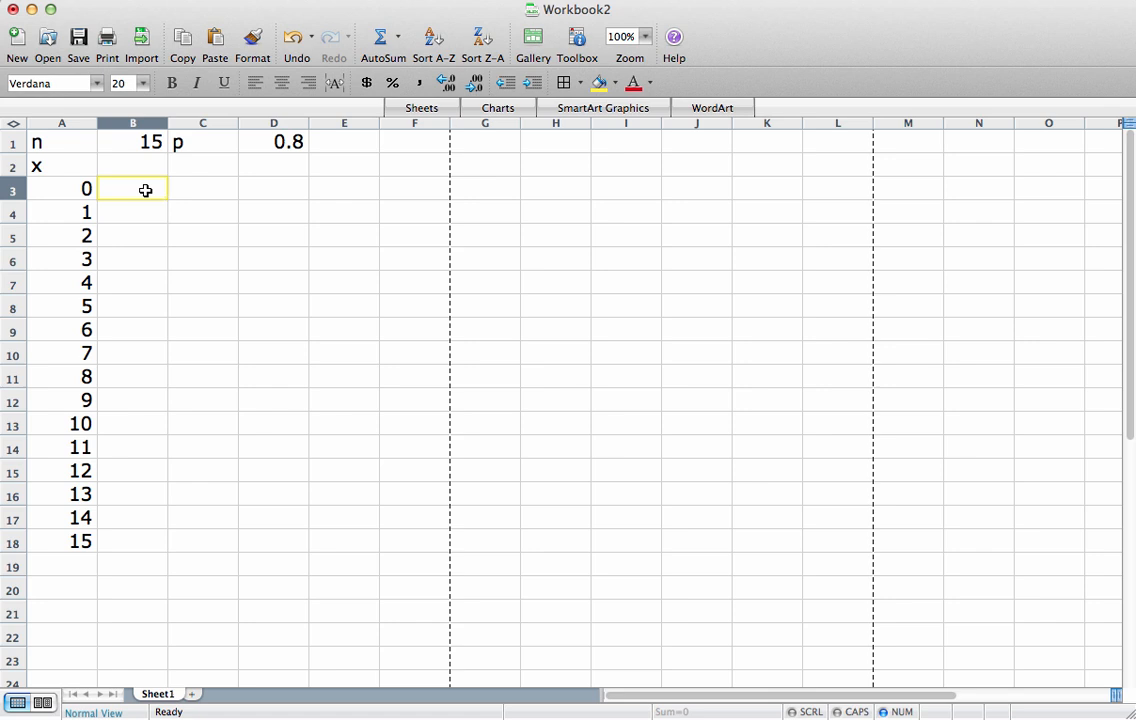
type("=")
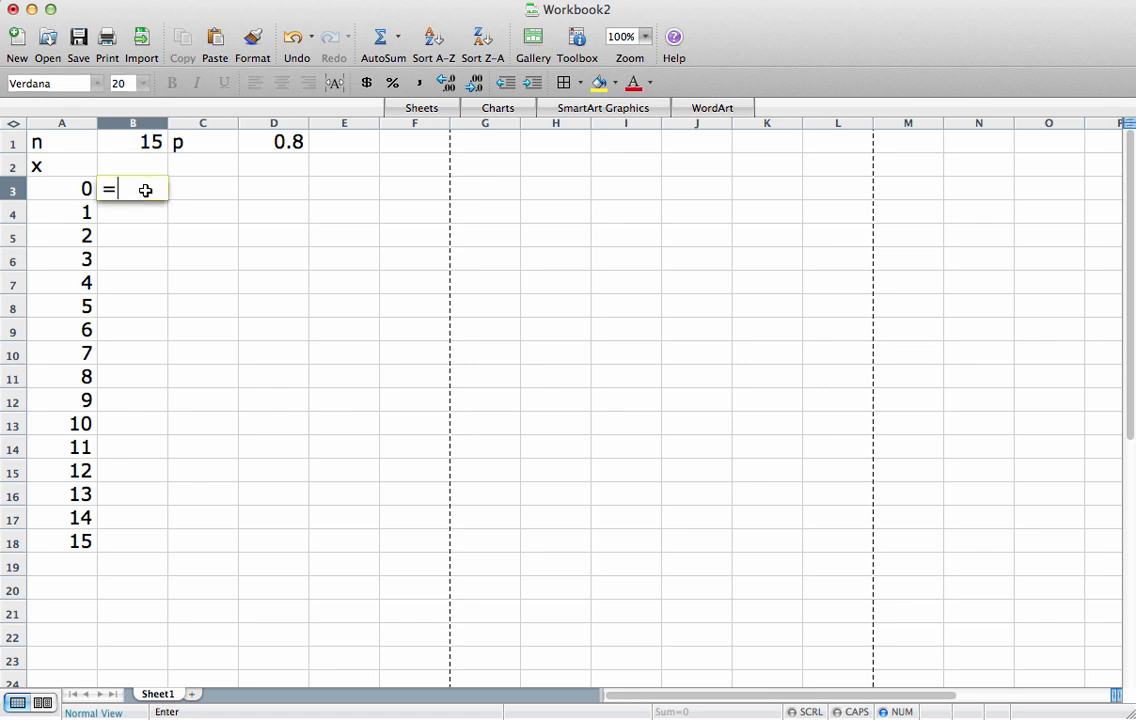
type("bINOMDIST(")
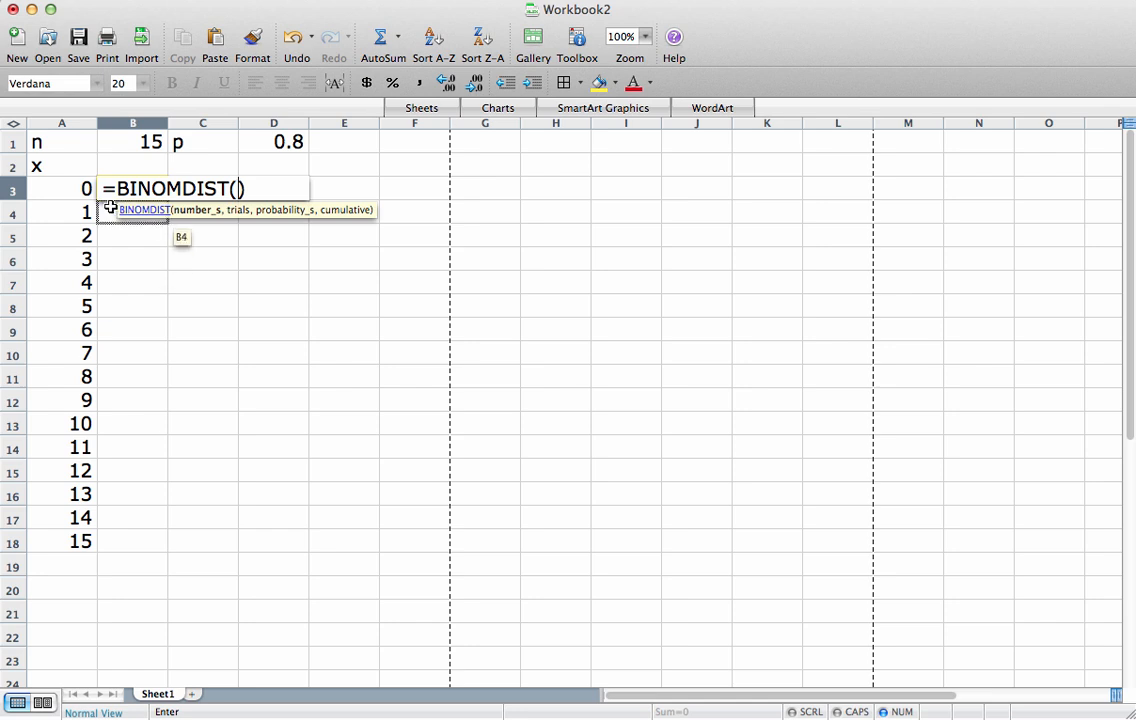
left_click(62, 194)
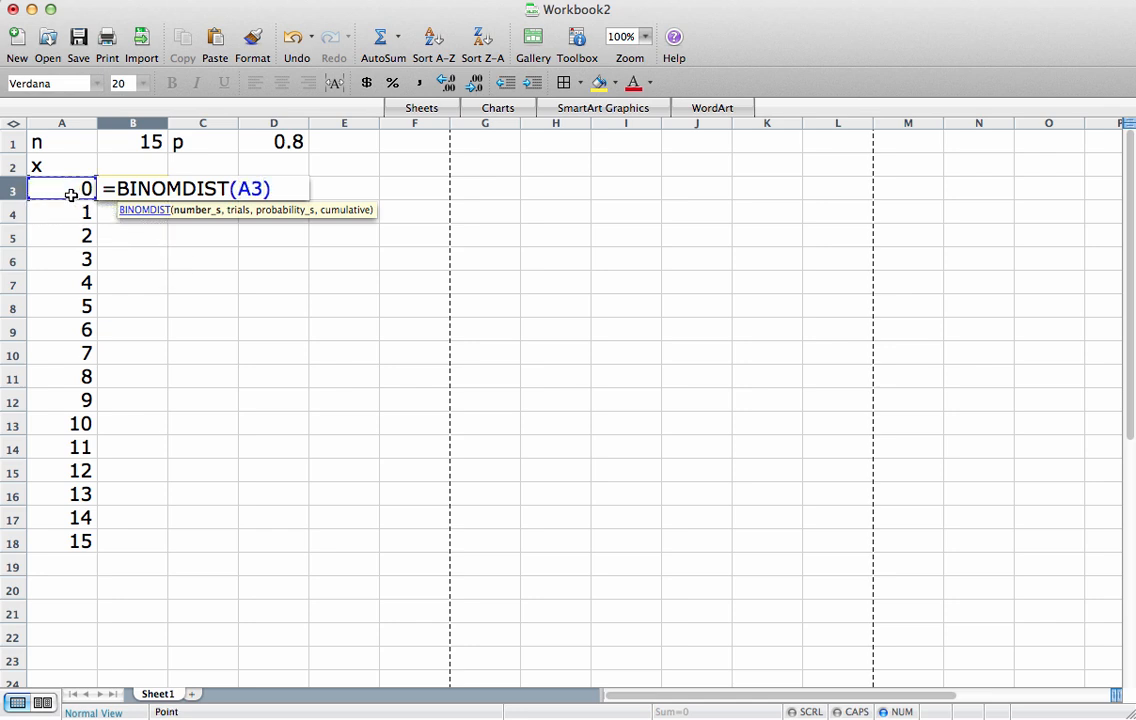
type(",")
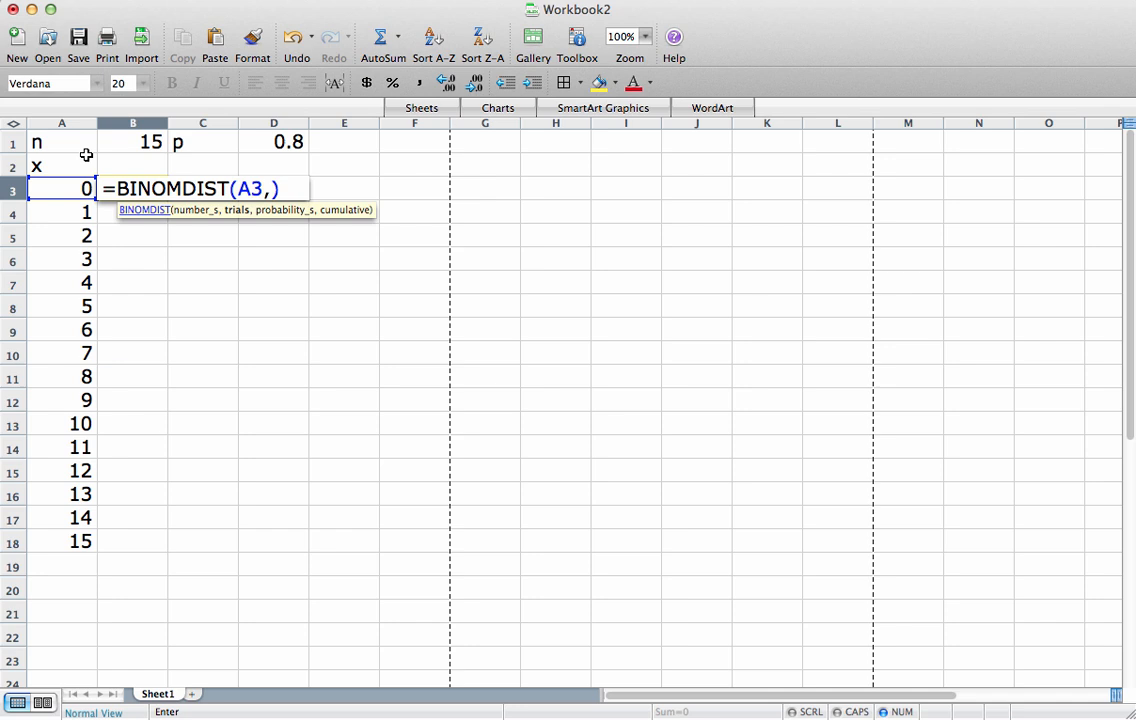
left_click(132, 144)
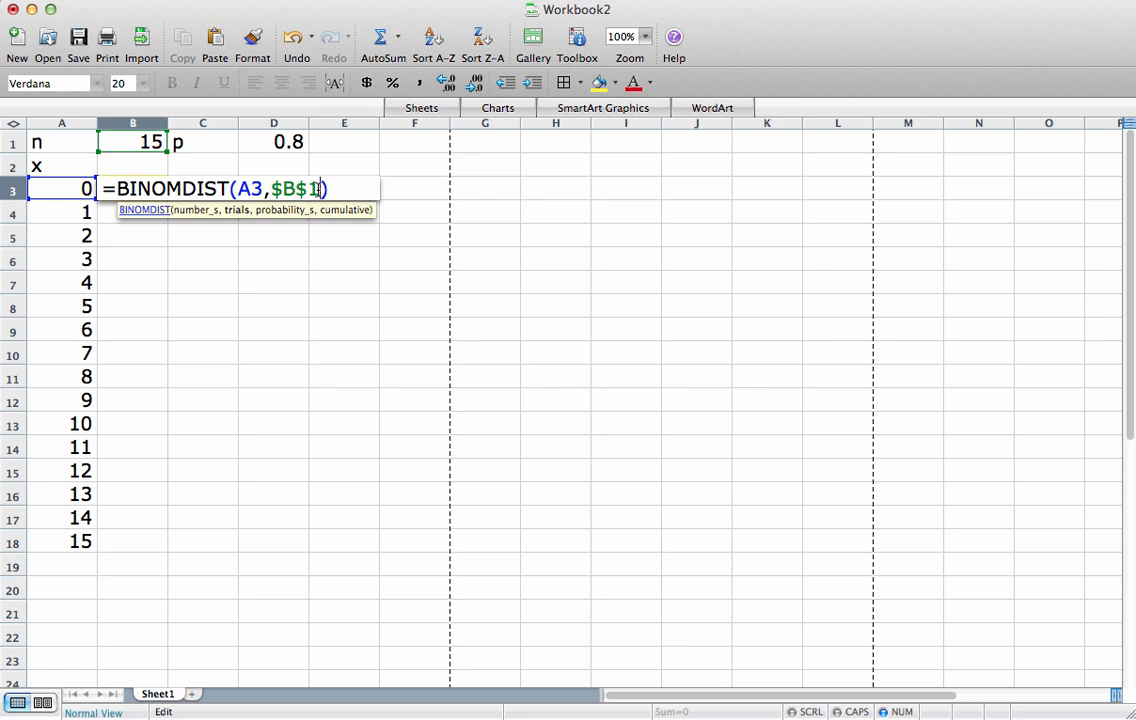
Complete the formula with absolute $D$1 as probability and cumulative FALSE, giving 3E-11
type(",")
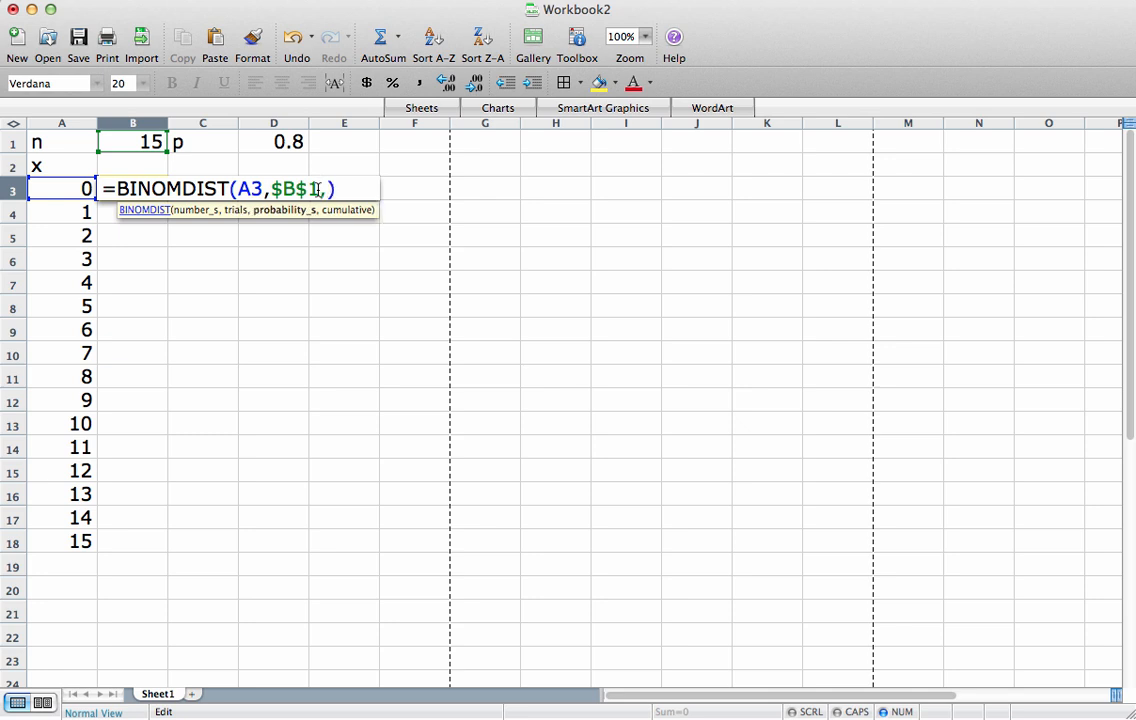
left_click(276, 142)
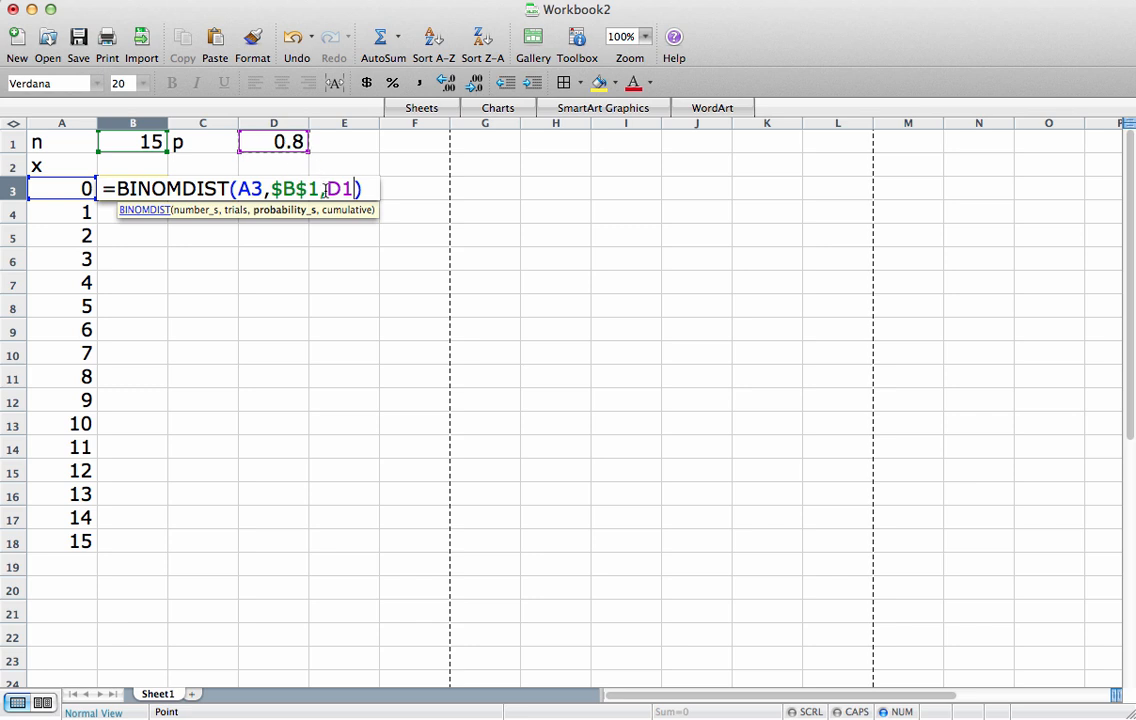
type("$")
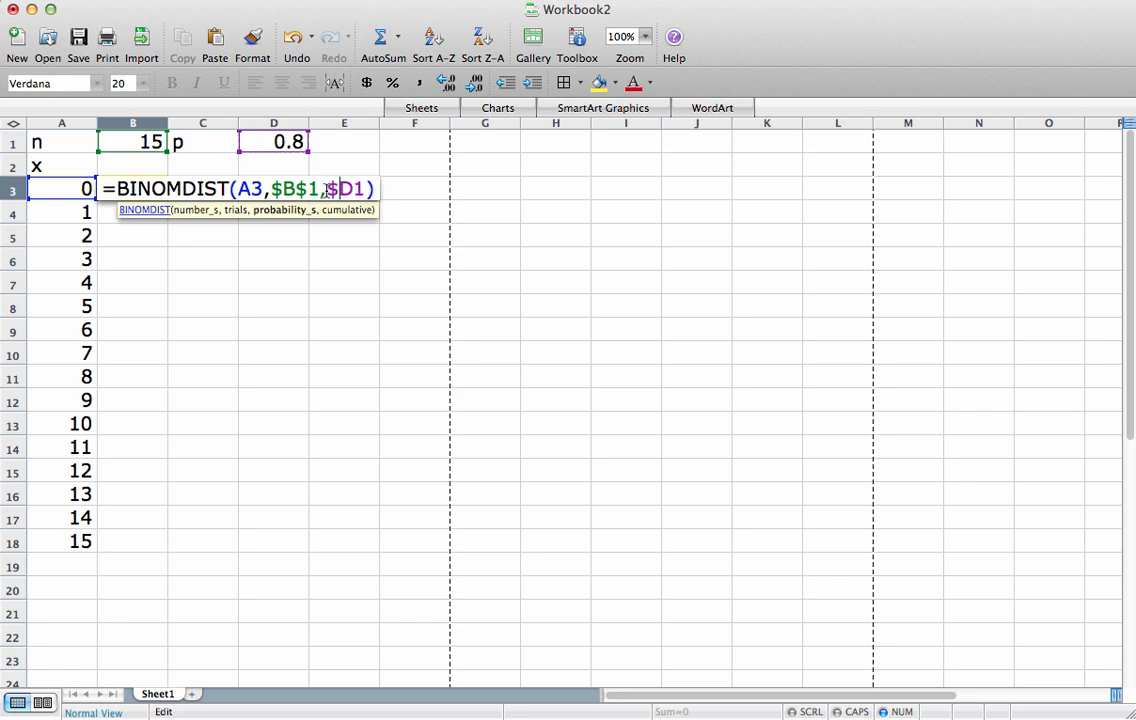
type("$")
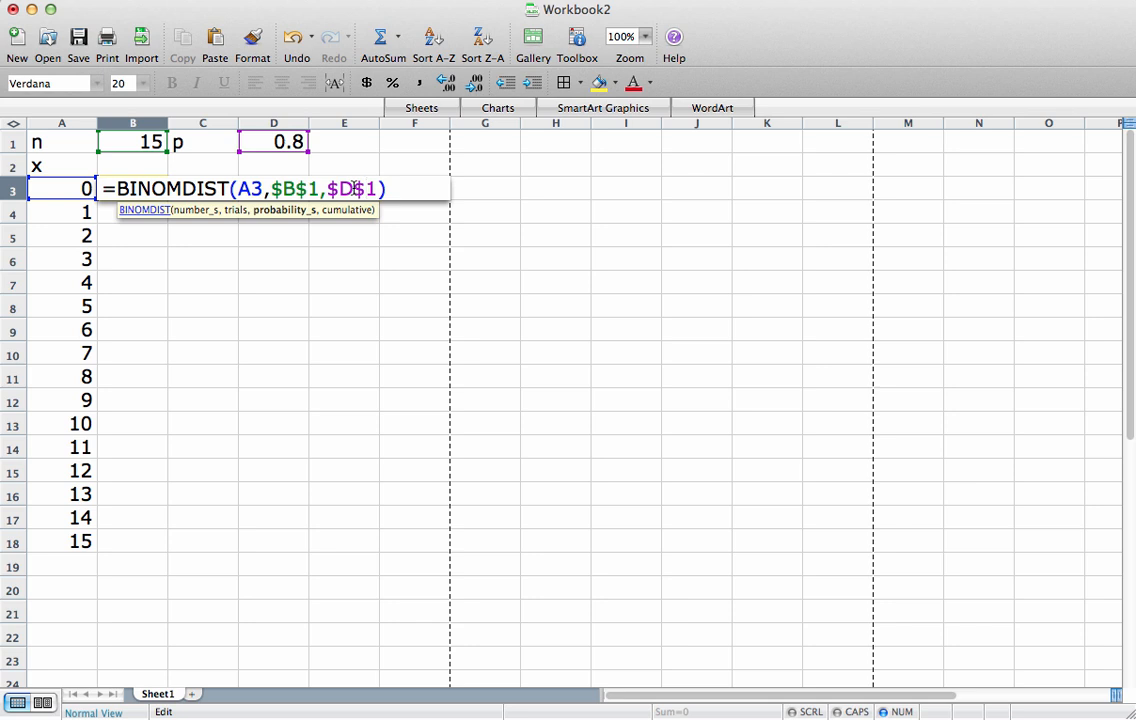
type(",fal")
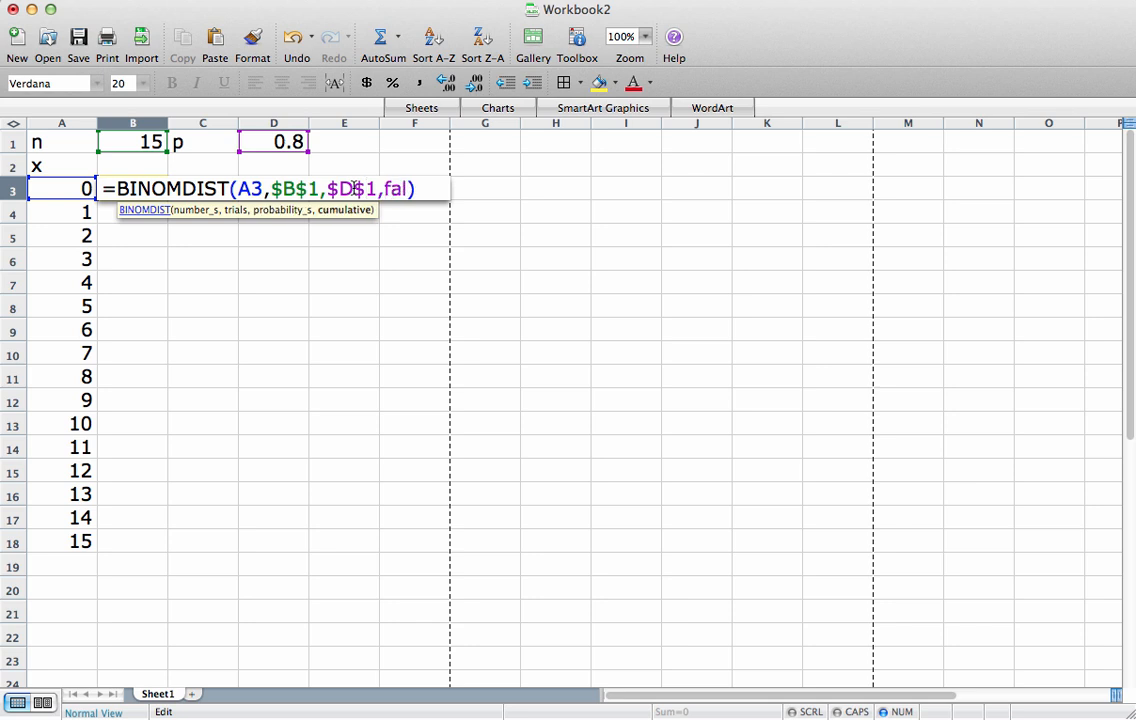
type("se)")
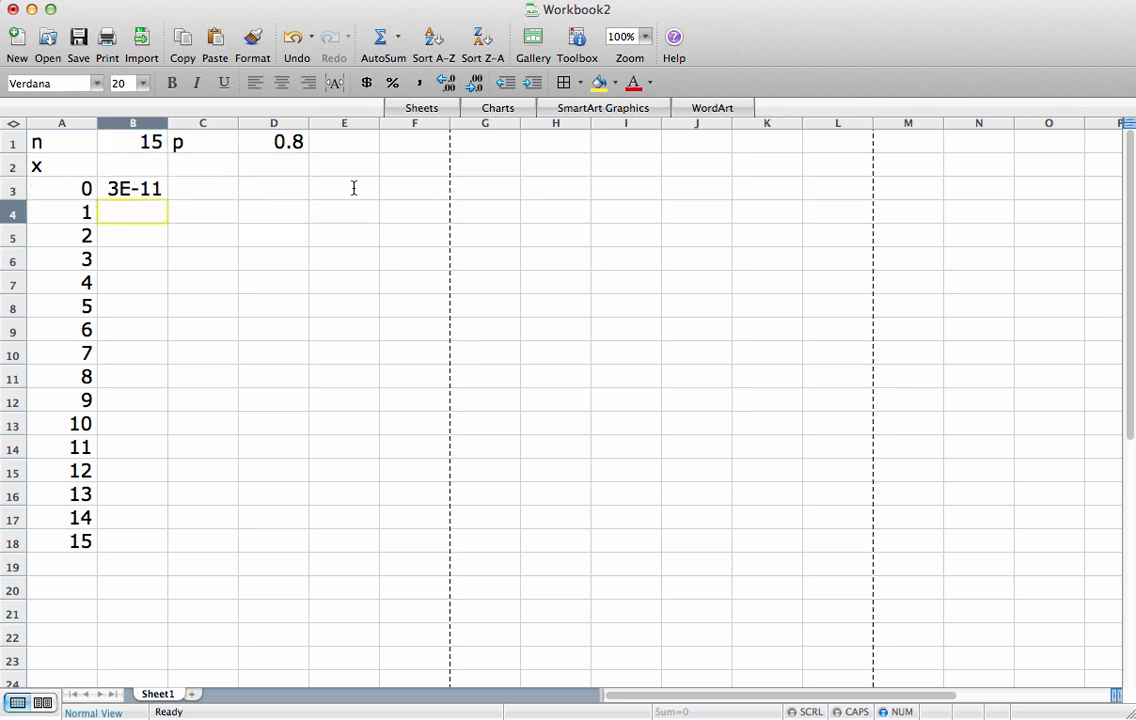
Fill the BINOMDIST formula from B3 down to B18 for every x up to 15
left_click(132, 188)
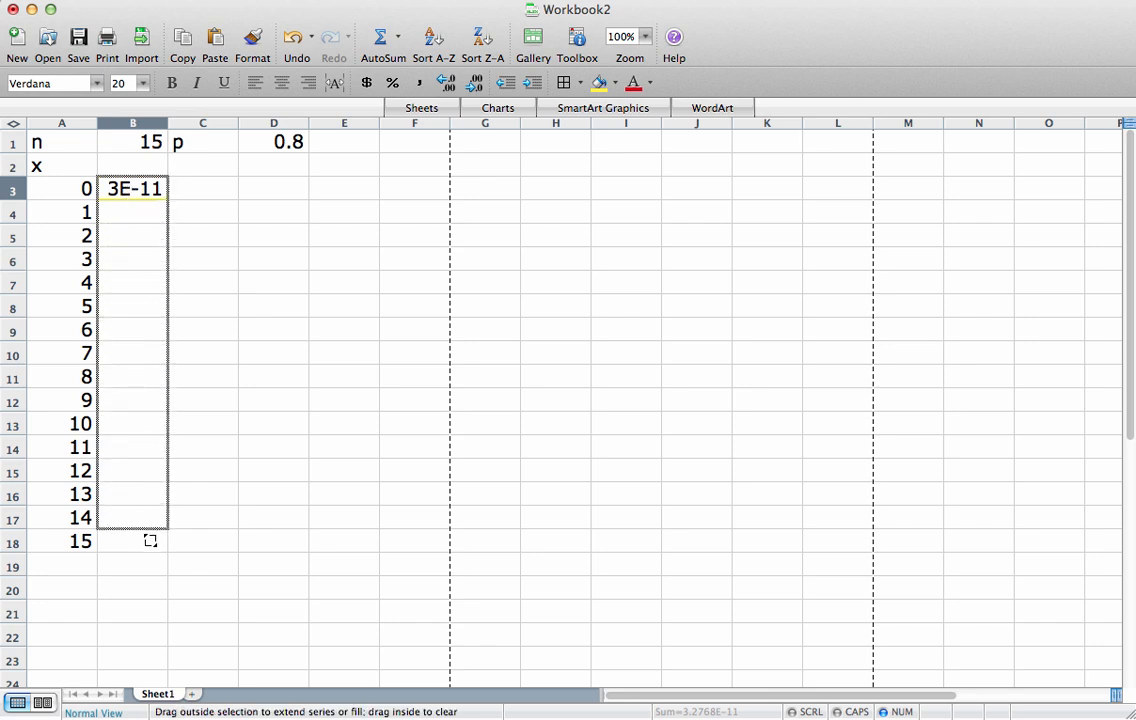
left_click_drag(132, 188, 150, 540)
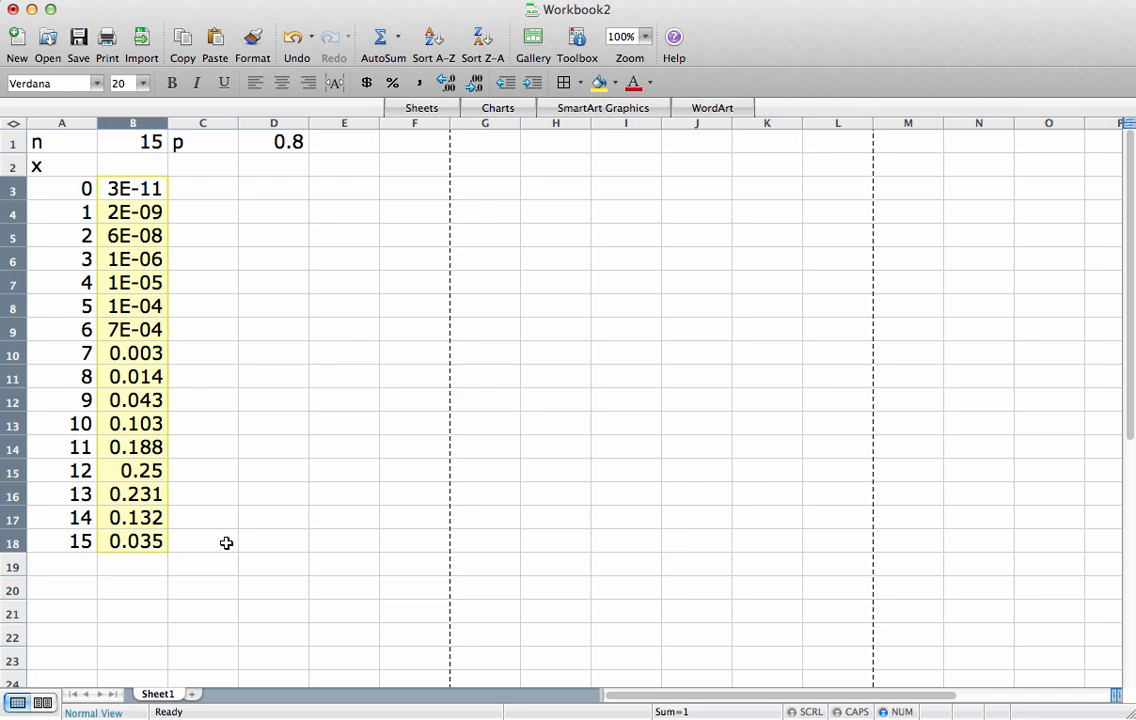
left_click(496, 108)
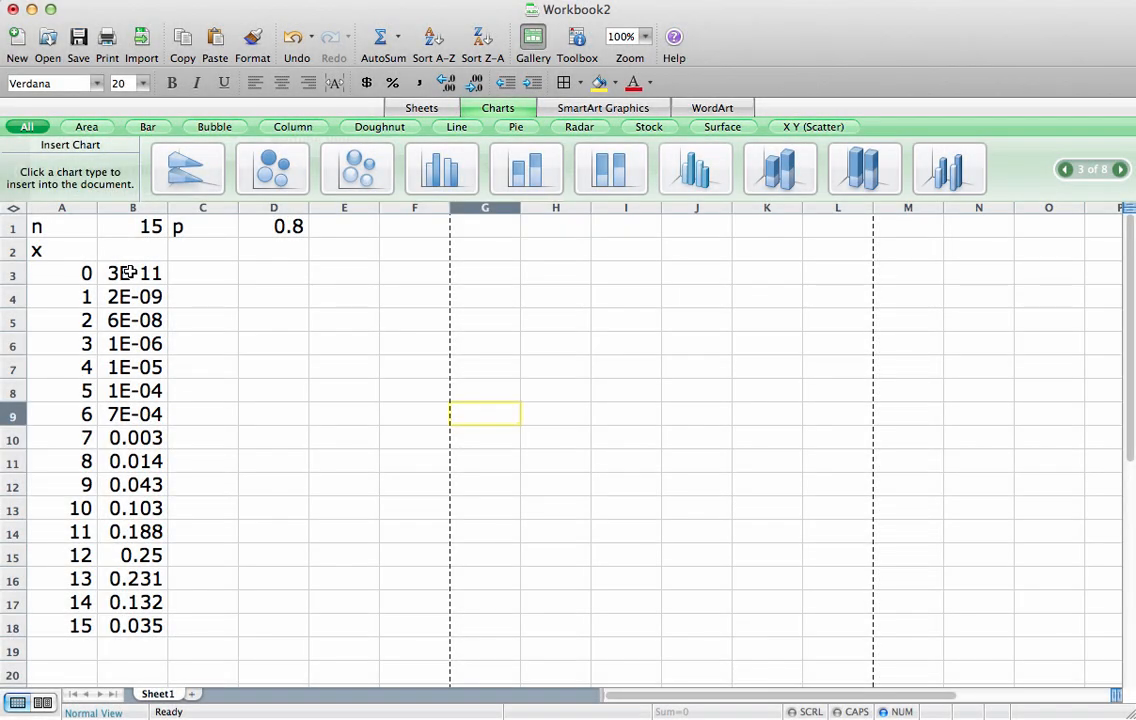
Chart the probabilities B3:B18 as a clustered column chart and enlarge it on the sheet
left_click_drag(132, 272, 132, 624)
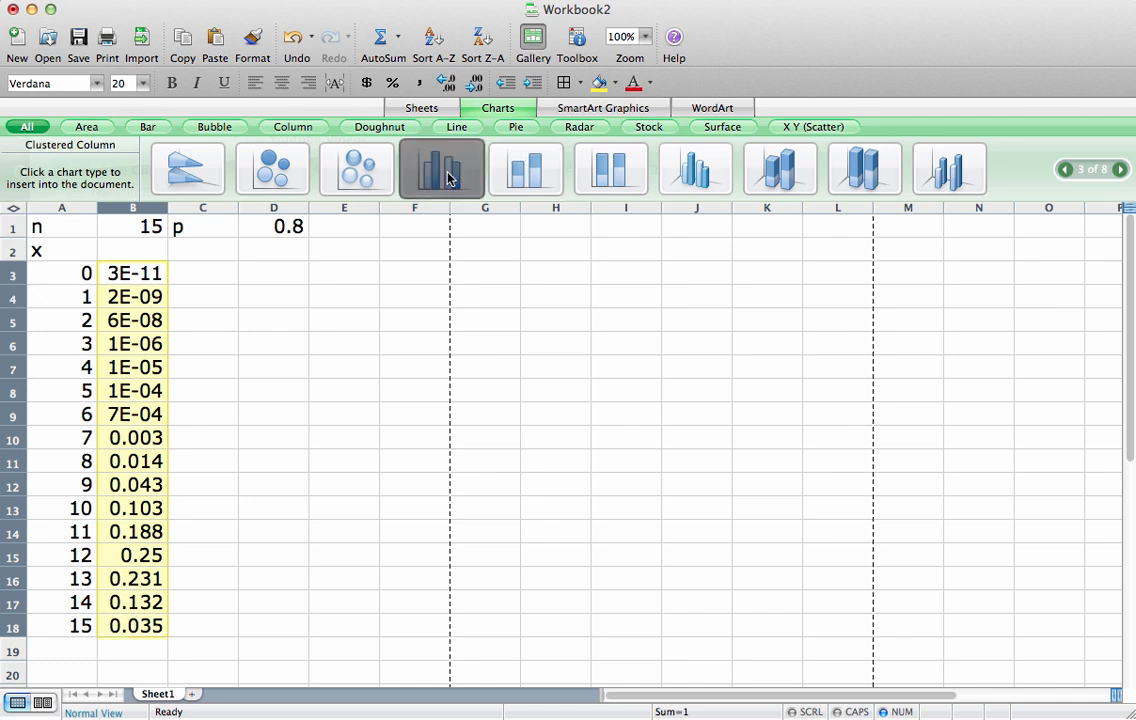
left_click(440, 168)
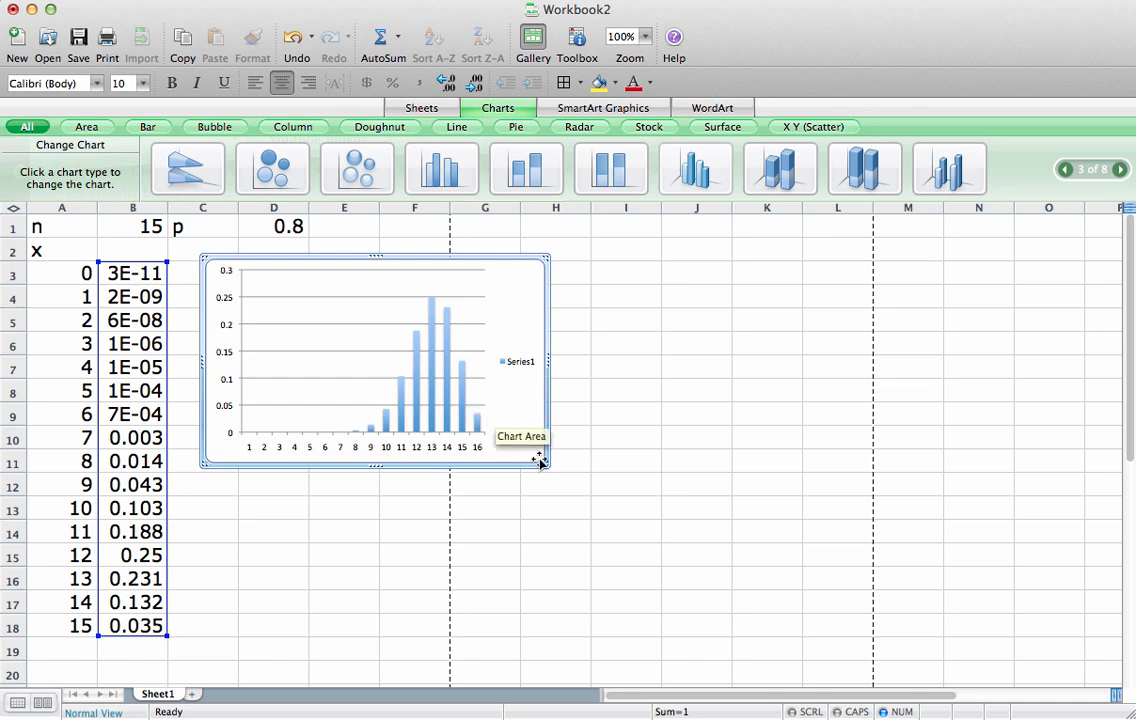
left_click_drag(540, 462, 732, 576)
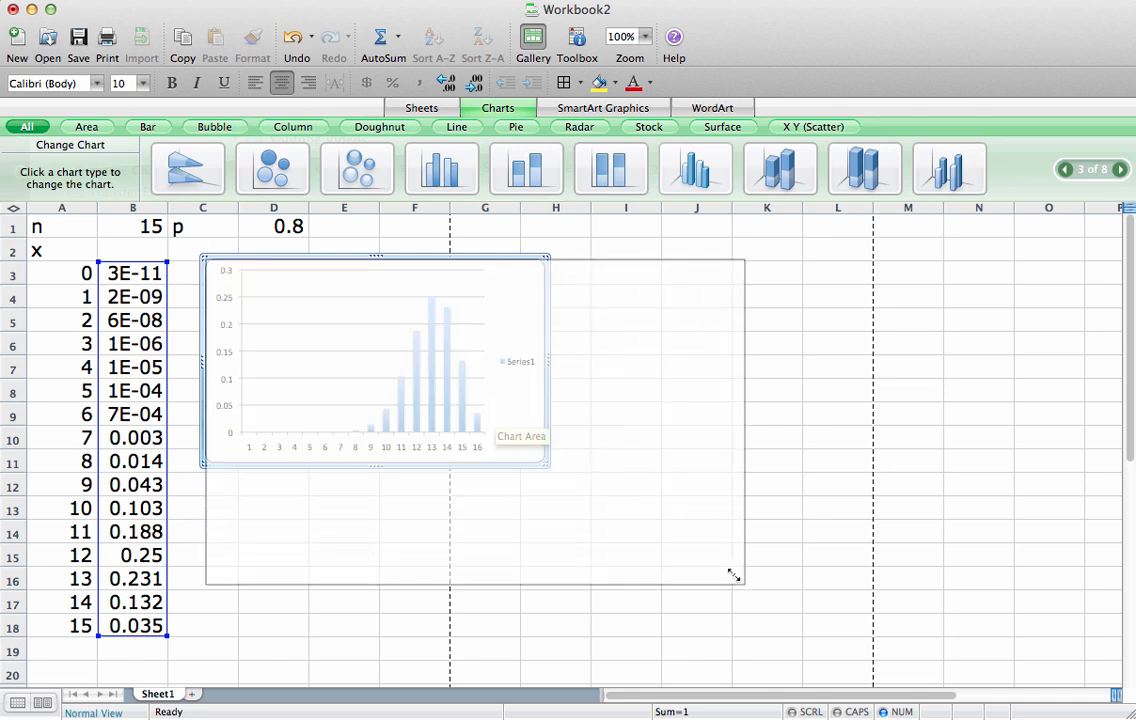
left_click_drag(736, 574, 796, 632)
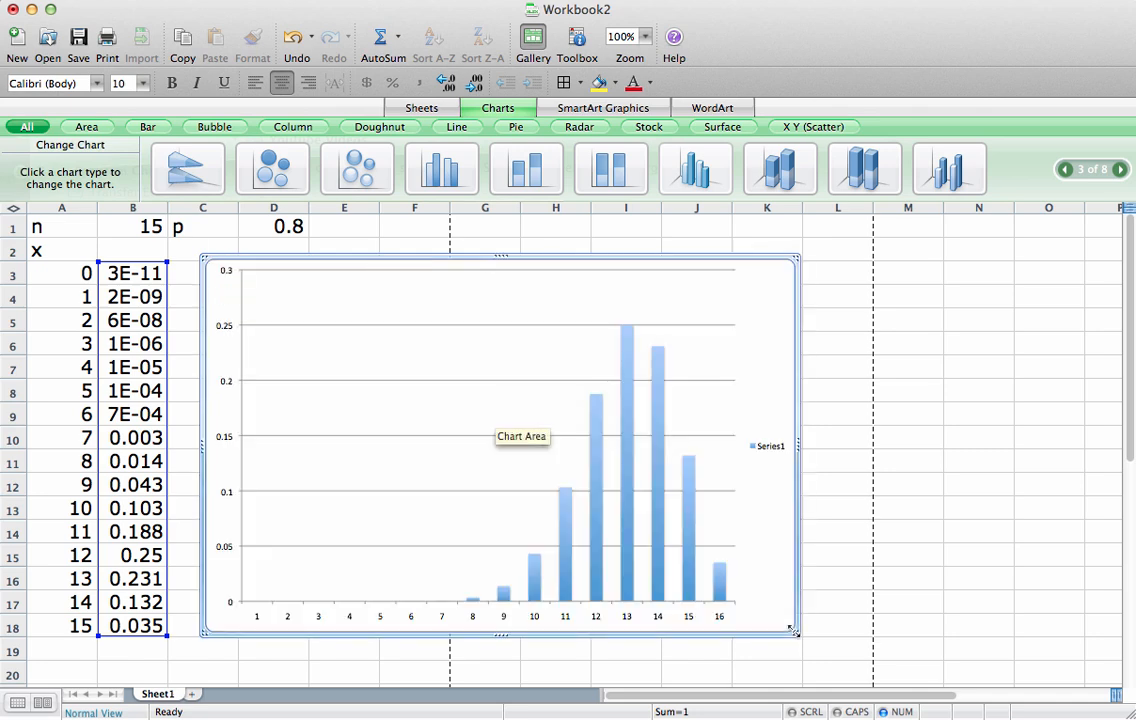
mouse_move(728, 338)
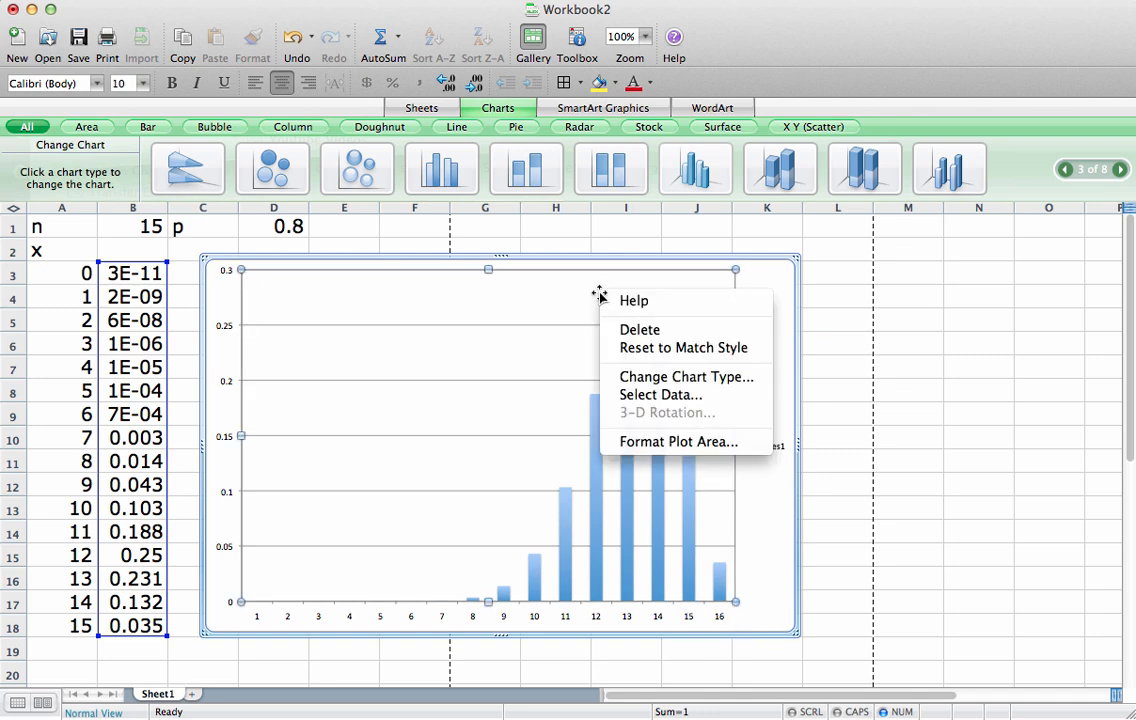
mouse_move(660, 396)
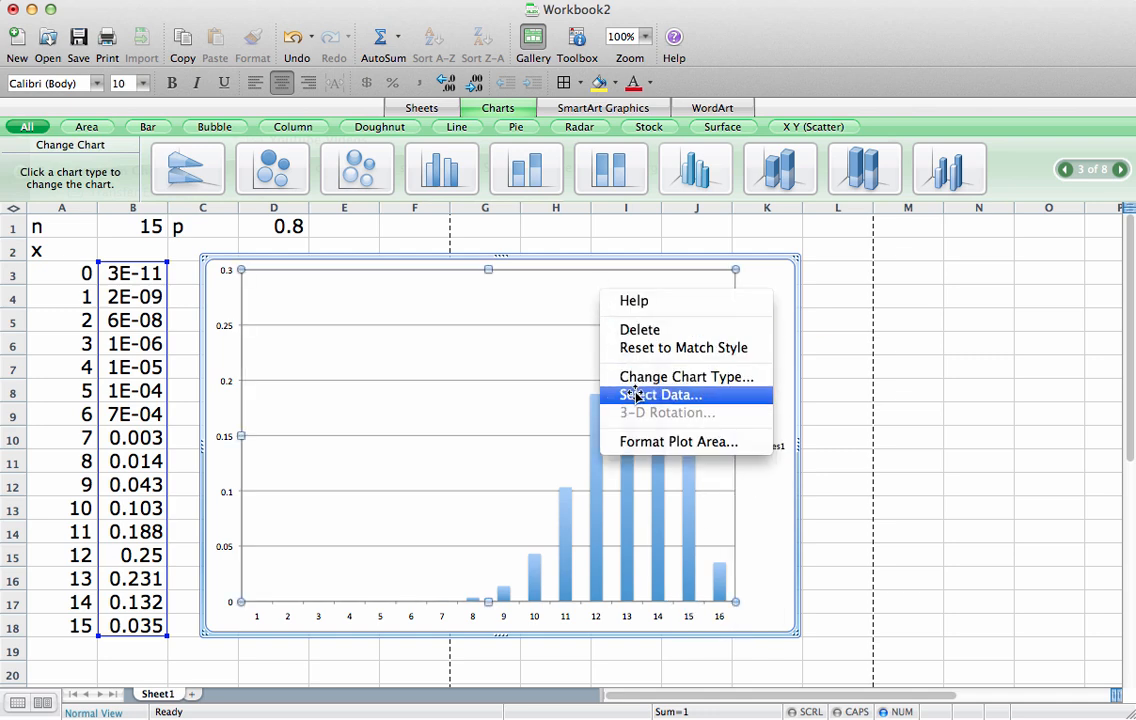
Set the chart's category axis labels to Sheet1!$A$3:$A$18 so bars read 0 to 15
left_click(660, 394)
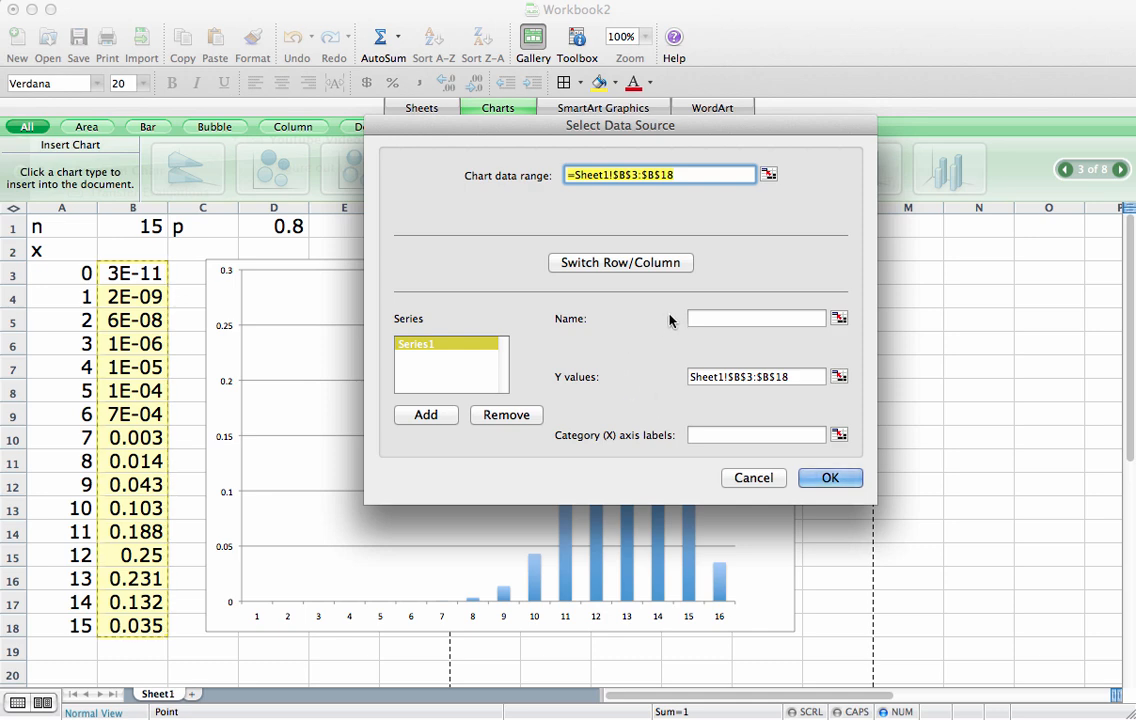
left_click(756, 434)
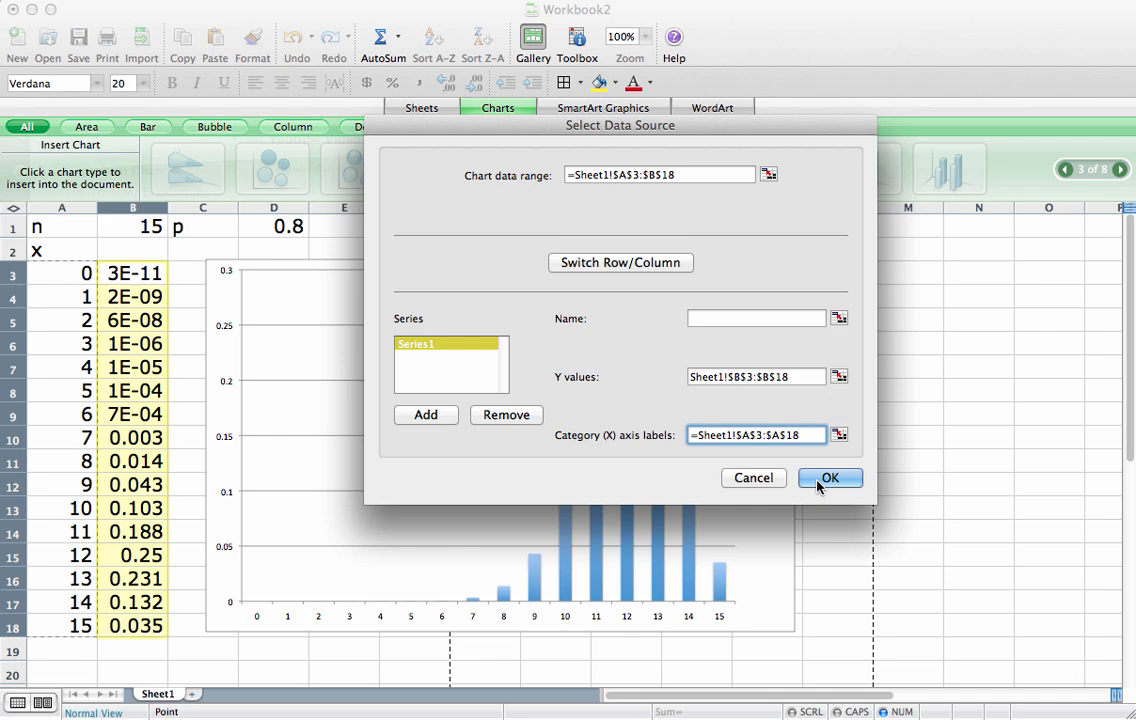
left_click(830, 478)
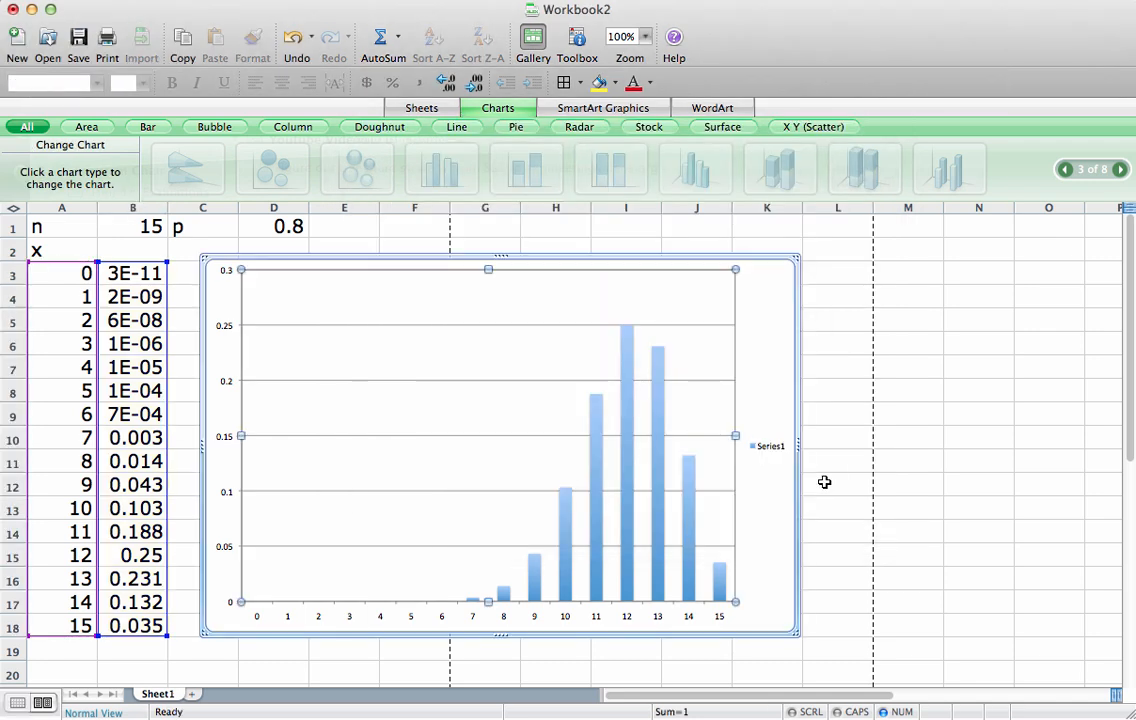
mouse_move(870, 540)
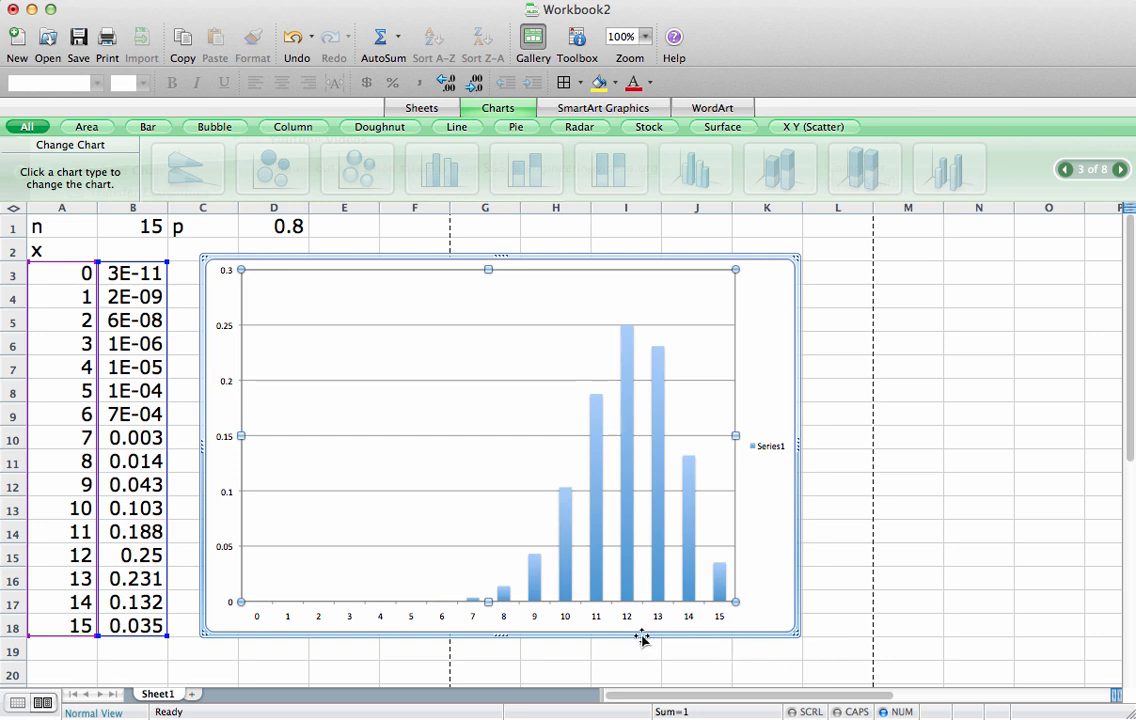
mouse_move(630, 648)
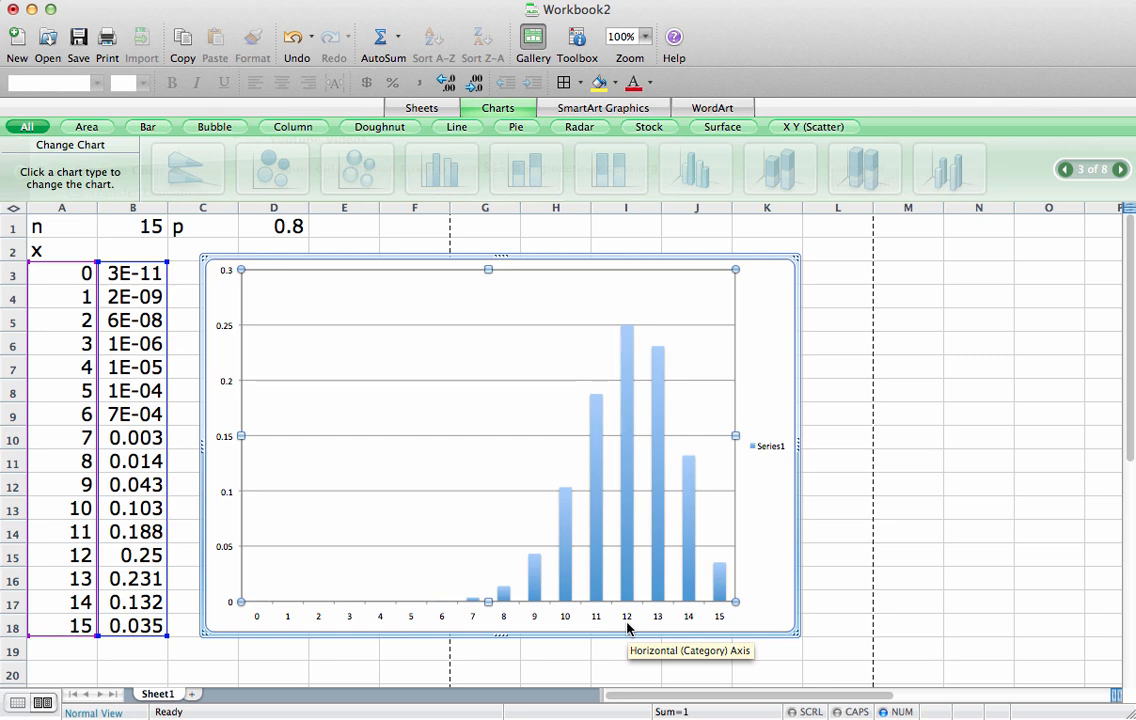
mouse_move(660, 628)
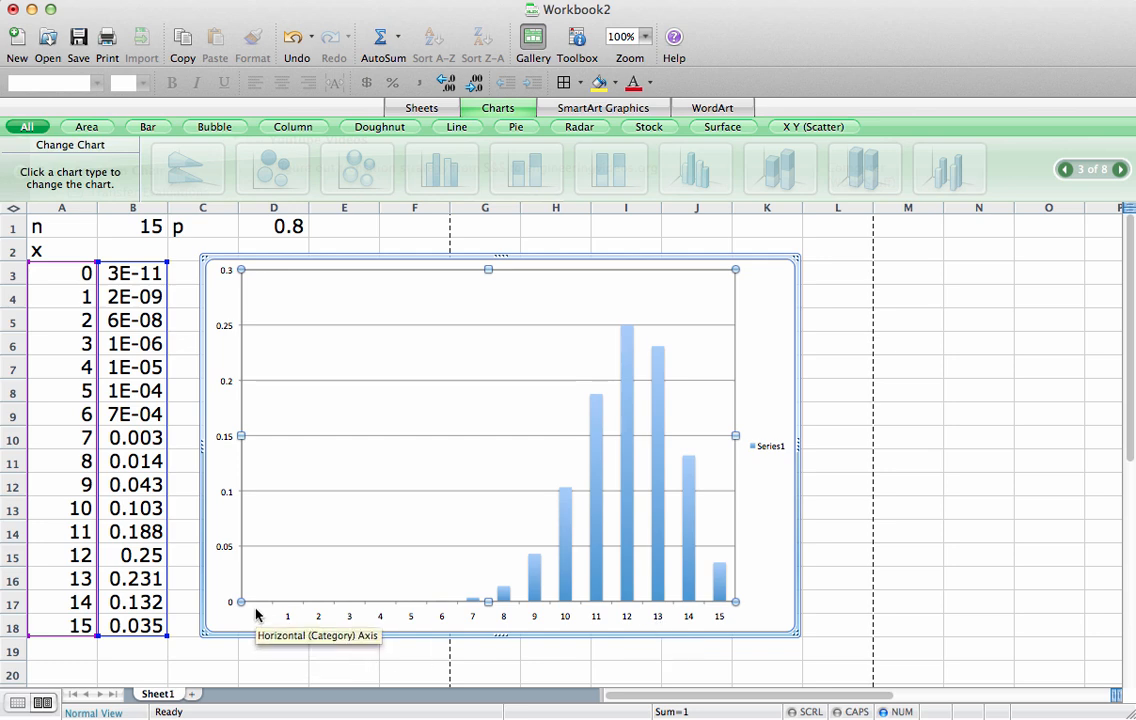
mouse_move(858, 512)
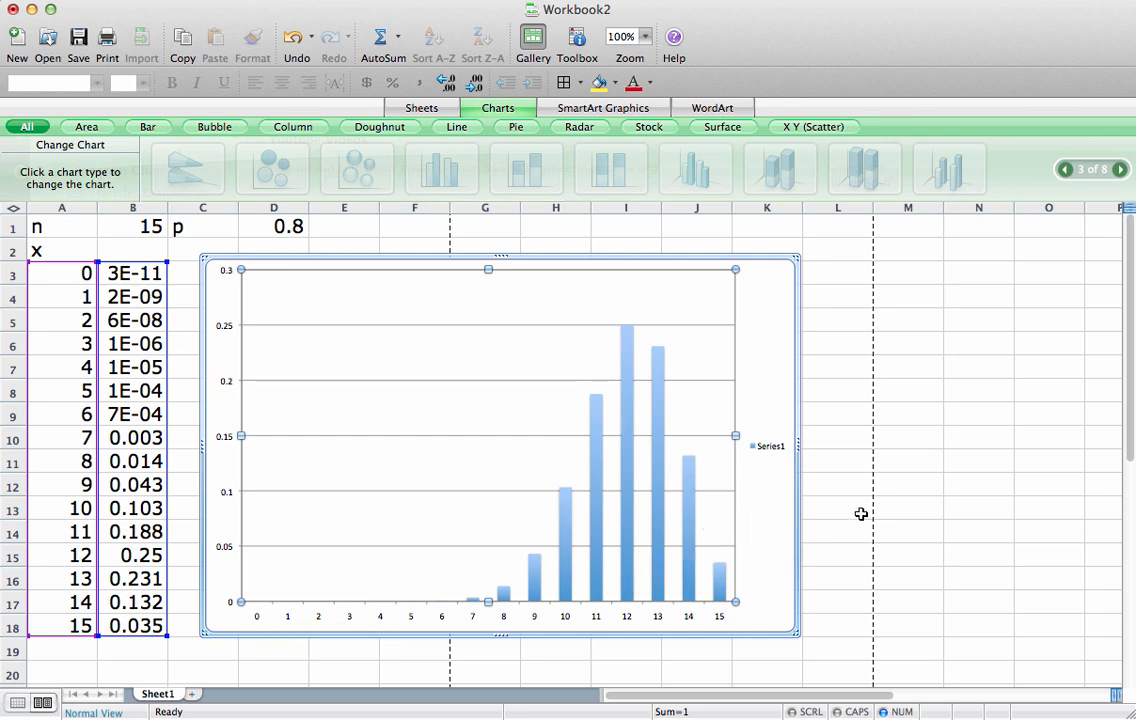
mouse_move(868, 514)
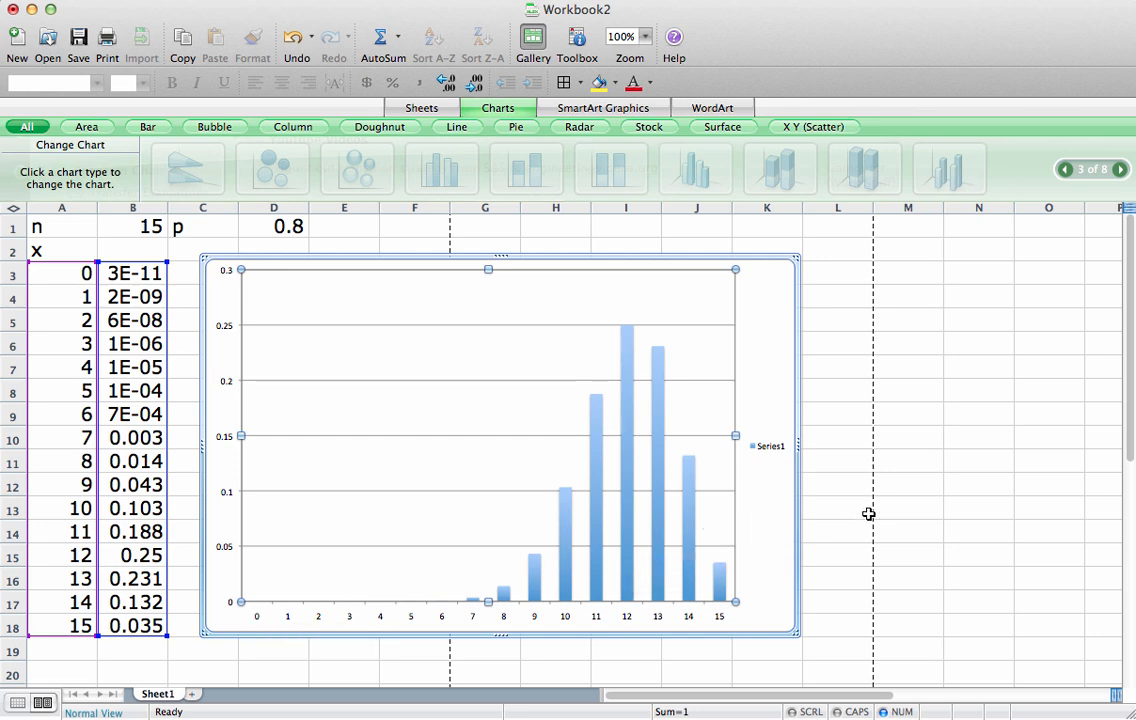